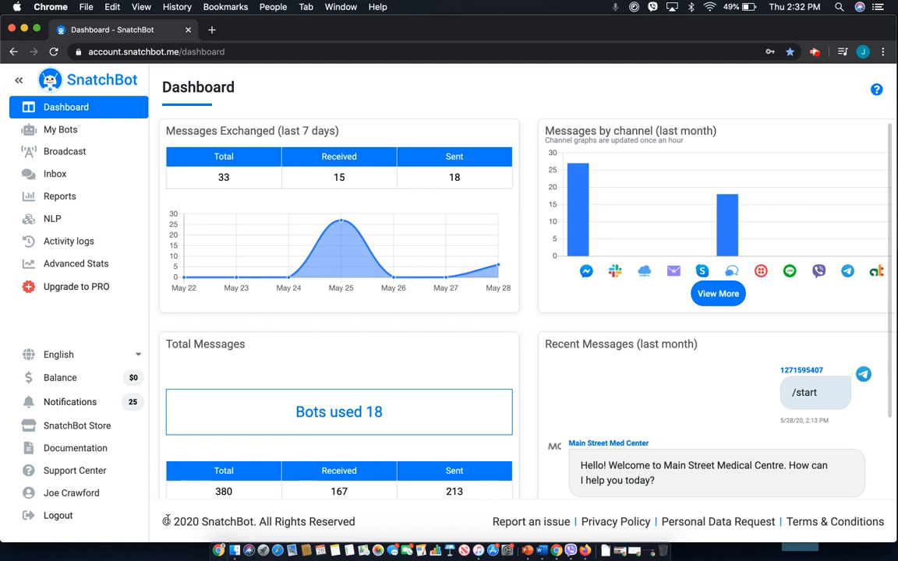
{"action": "mouse_move", "coordinate": [150, 512]}
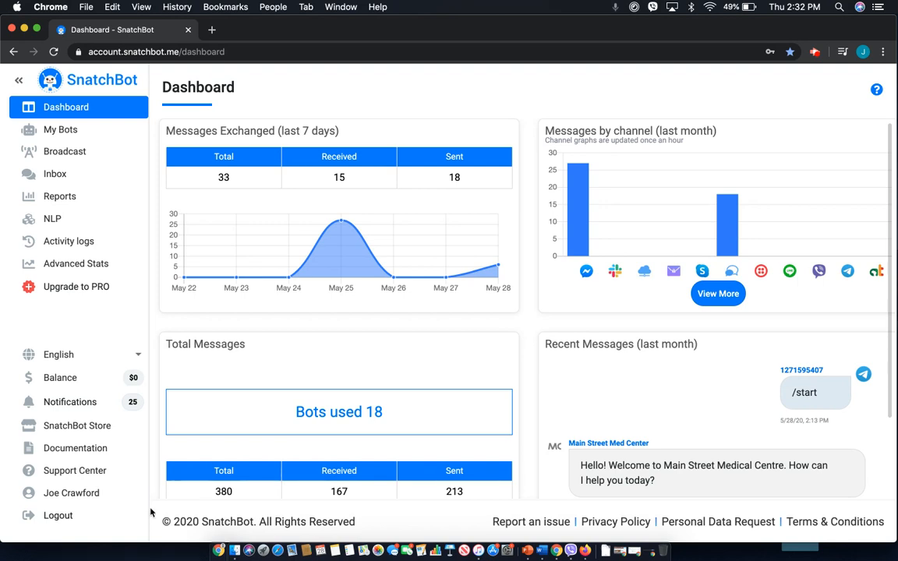
{"action": "mouse_move", "coordinate": [177, 198]}
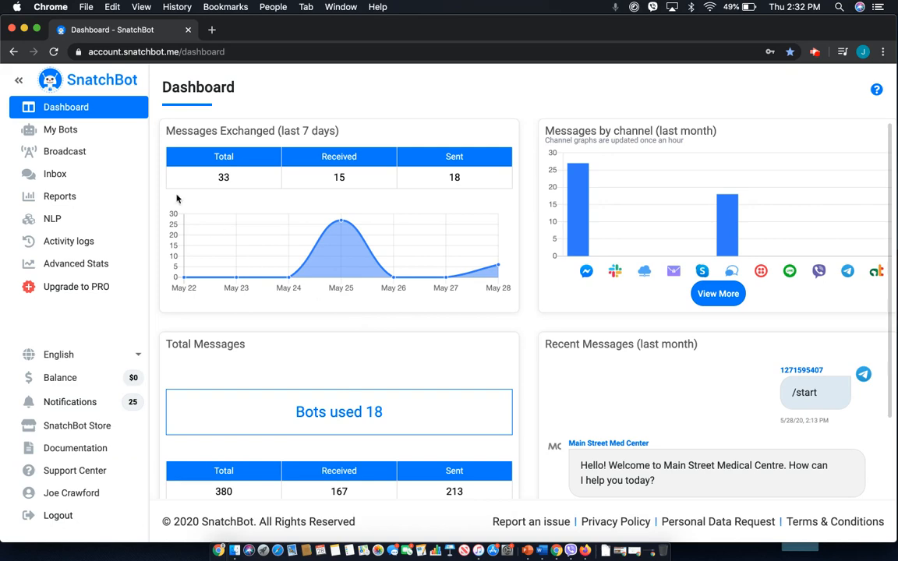
{"action": "mouse_move", "coordinate": [112, 151]}
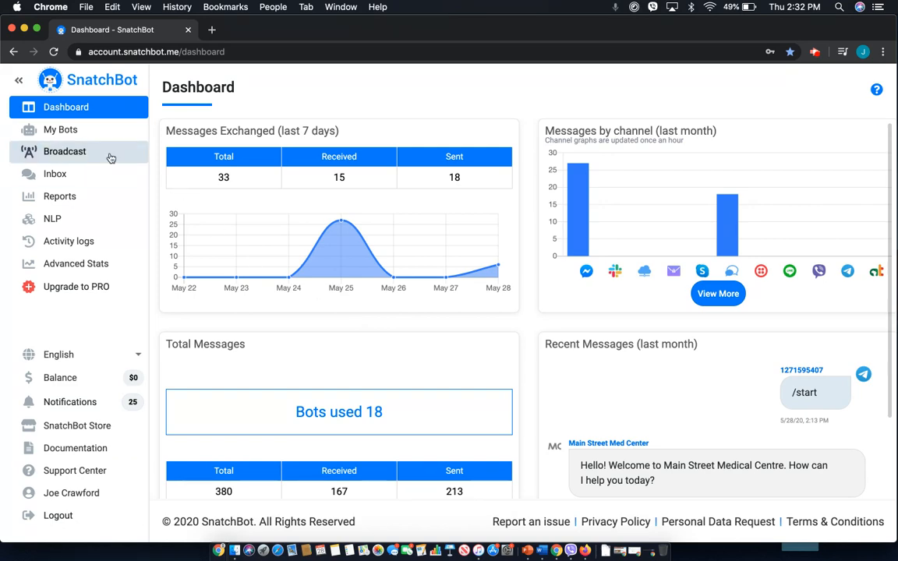
Step: From My Bots, open the Health Bud bot in the Build view
{"action": "left_click", "coordinate": [60, 129]}
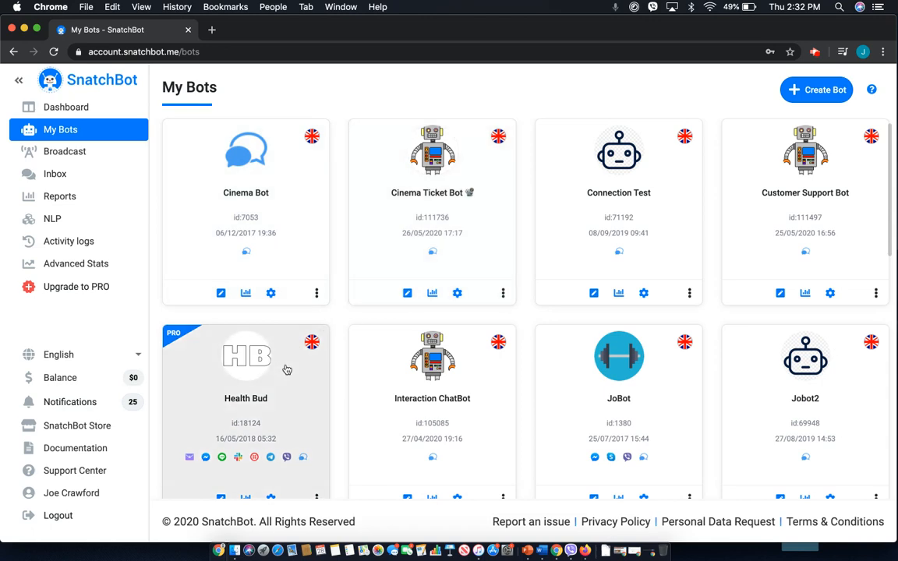
{"action": "left_click", "coordinate": [245, 356]}
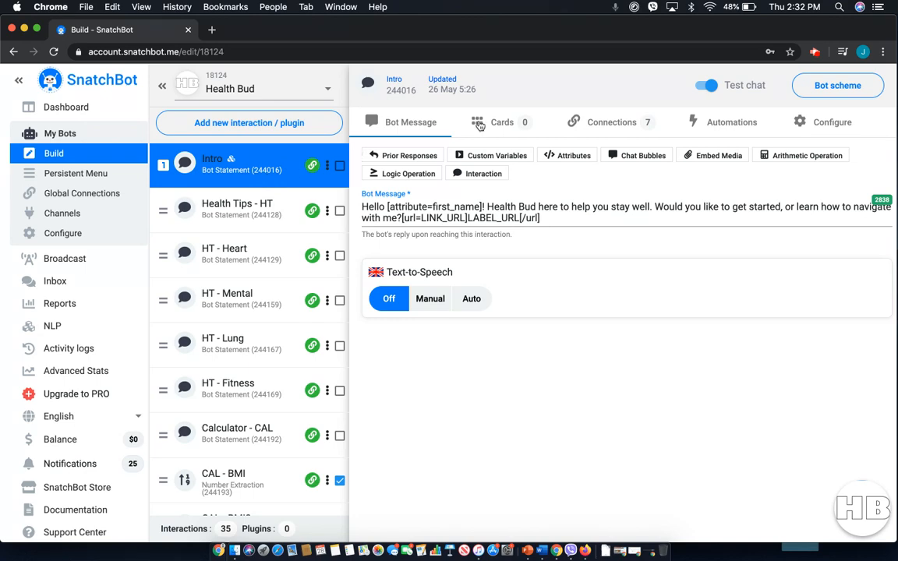
Step: Show the Intro interaction's Connections and scroll to its Fallback Webhook field
{"action": "left_click", "coordinate": [832, 122]}
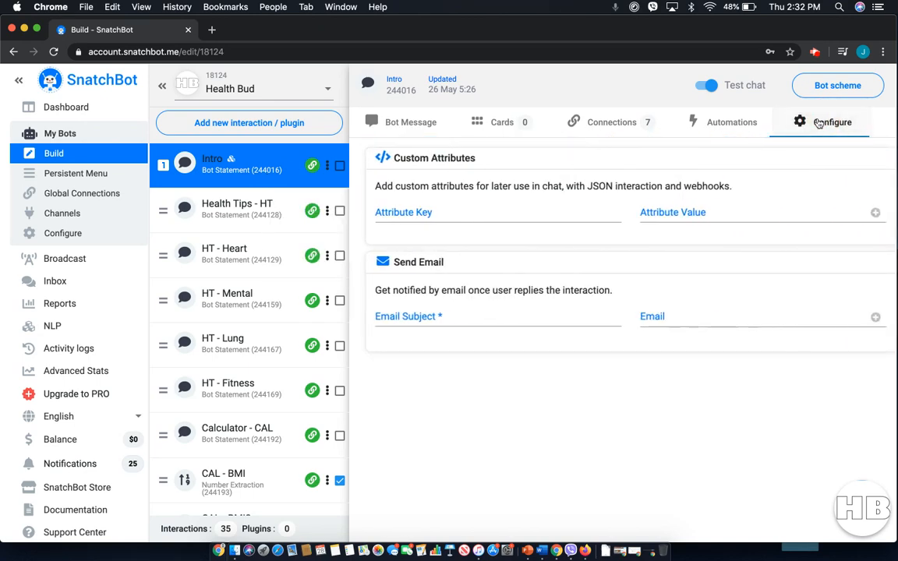
{"action": "mouse_move", "coordinate": [503, 122]}
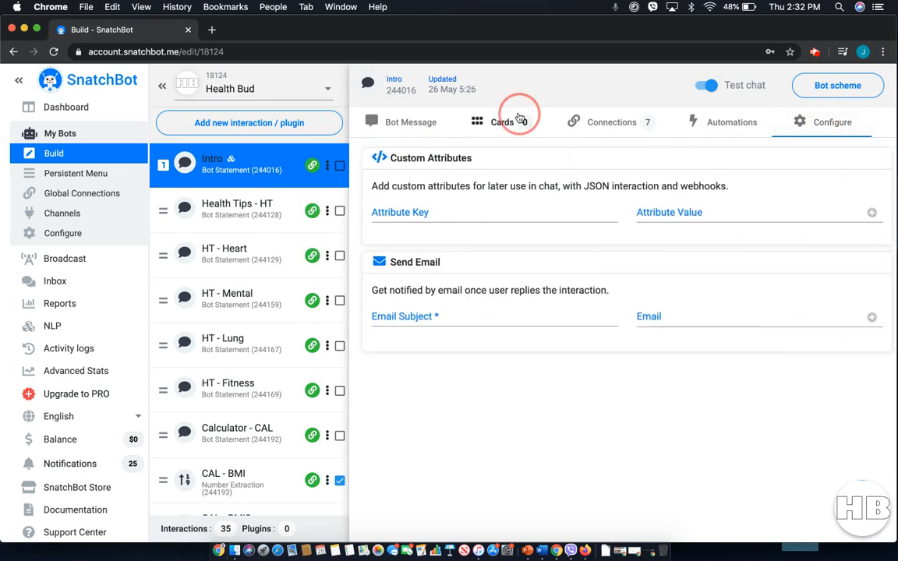
{"action": "left_click", "coordinate": [611, 122]}
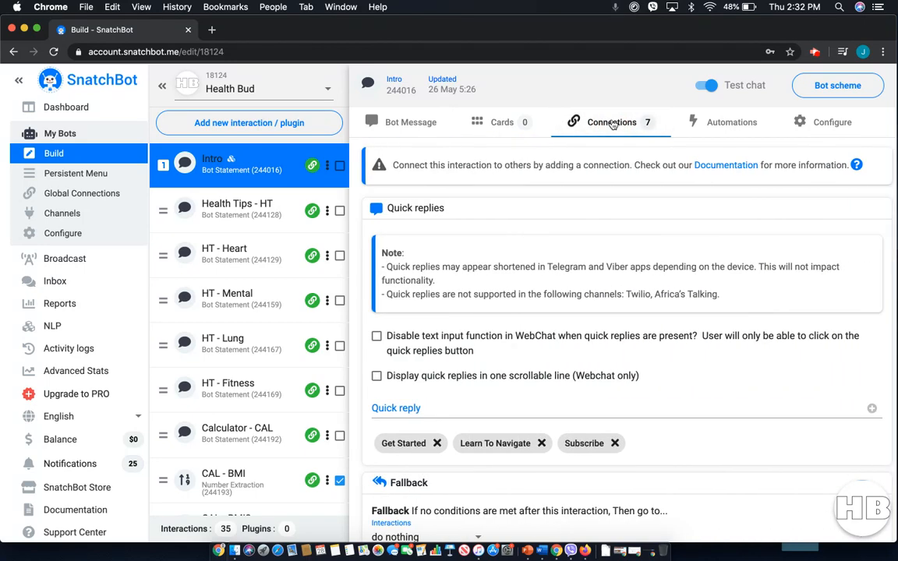
{"action": "scroll", "scroll_direction": "down", "scroll_amount": 3}
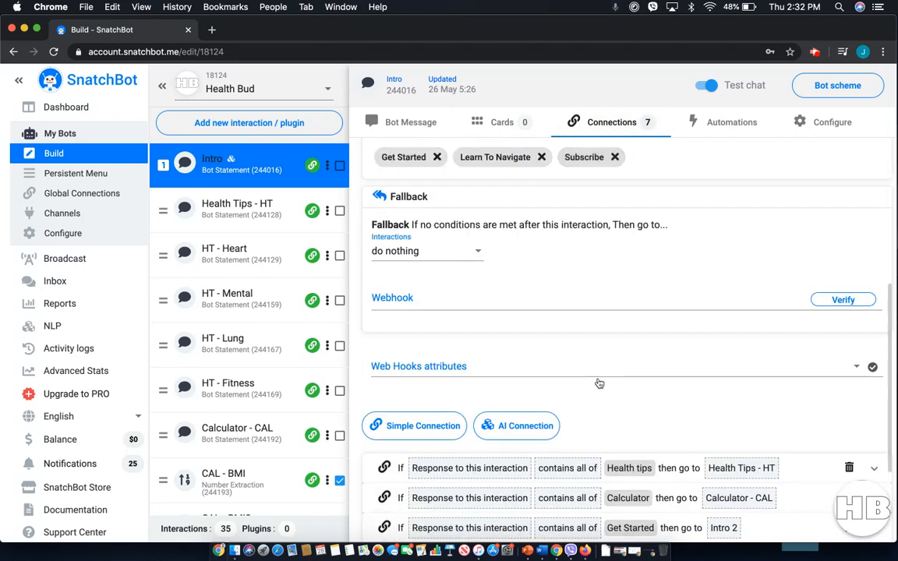
{"action": "mouse_move", "coordinate": [504, 343]}
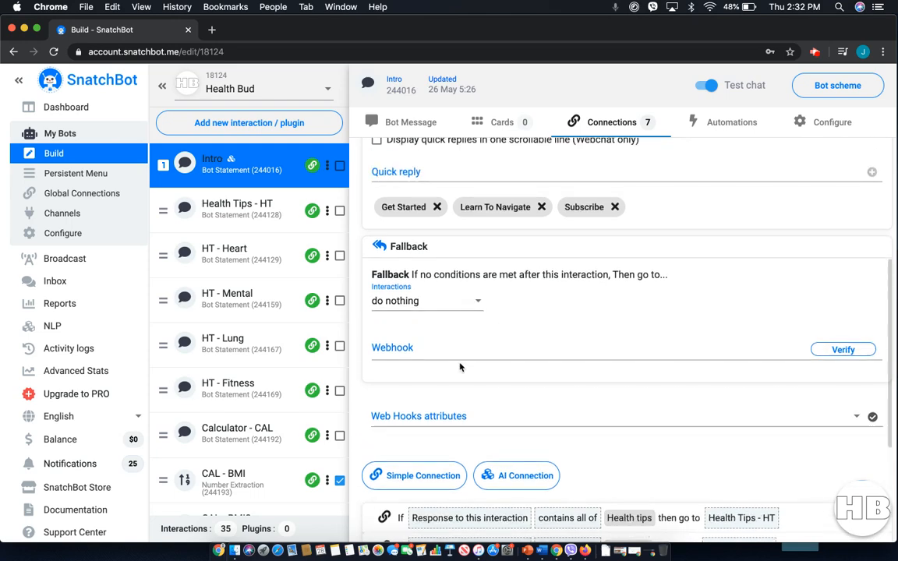
{"action": "scroll", "scroll_direction": "down", "scroll_amount": 3}
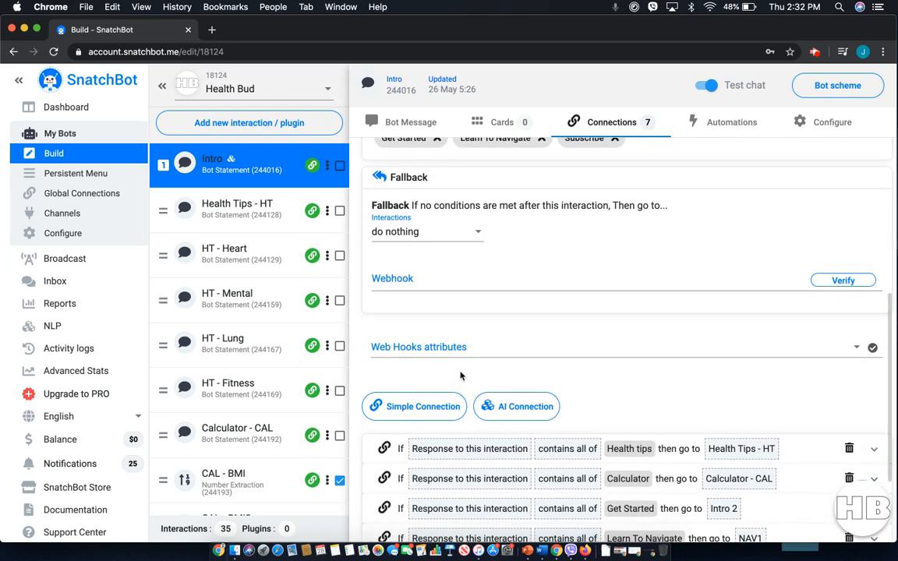
{"action": "scroll", "scroll_direction": "down", "scroll_amount": 3}
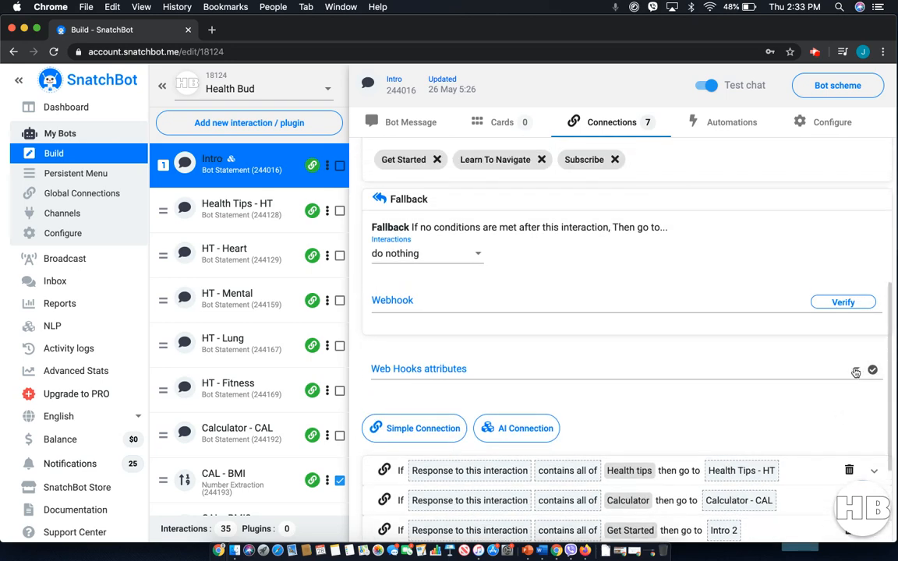
Step: Select the interaction's Webhook field, run Verify, then go to the bot-wide Configure page
{"action": "left_click", "coordinate": [519, 301]}
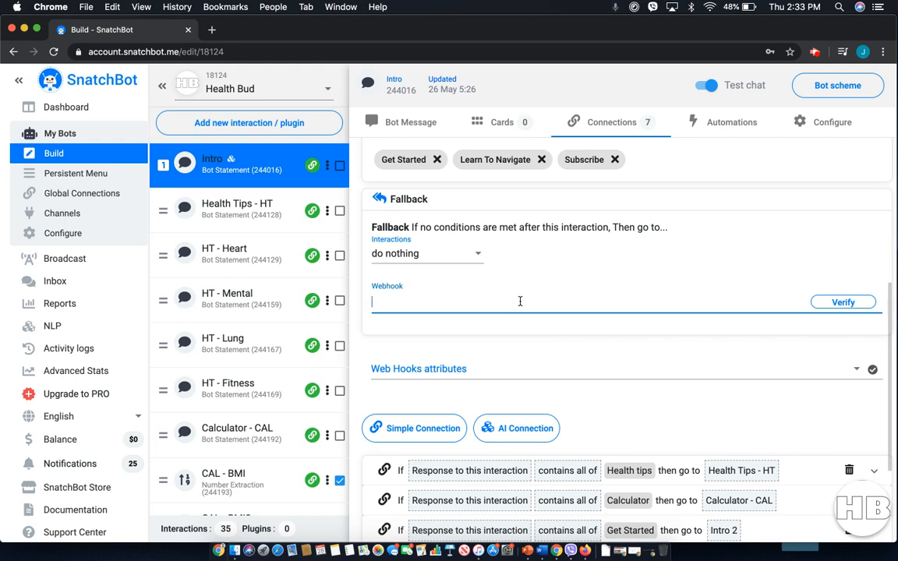
{"action": "mouse_move", "coordinate": [842, 303]}
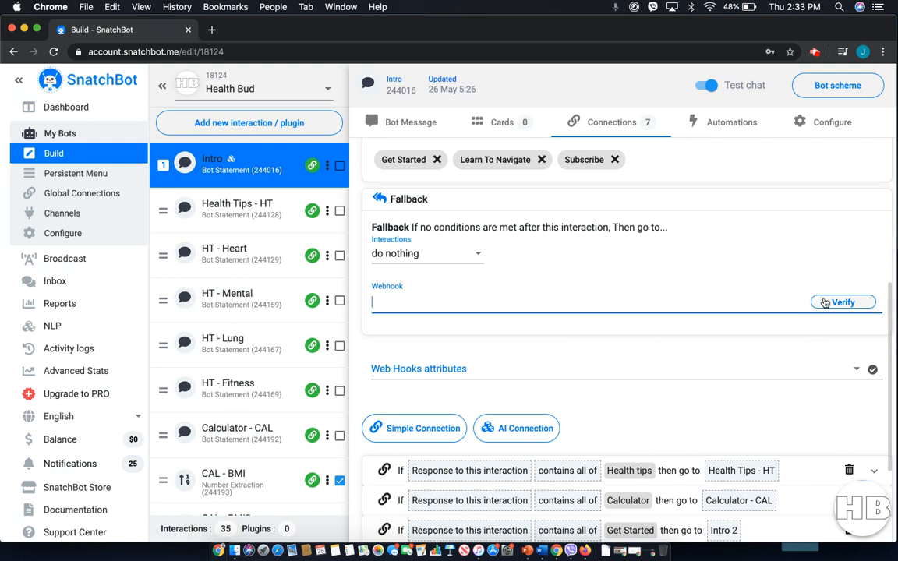
{"action": "left_click", "coordinate": [842, 302]}
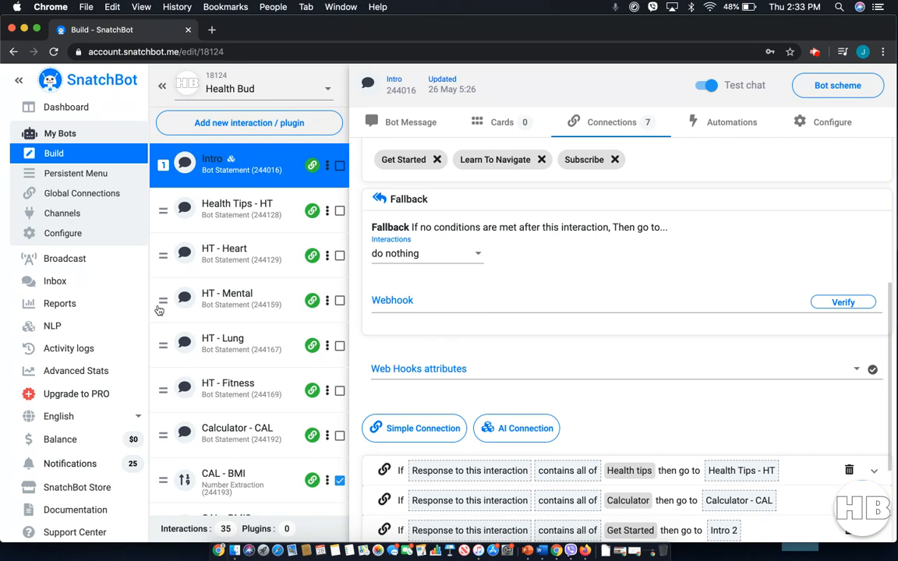
{"action": "mouse_move", "coordinate": [172, 231]}
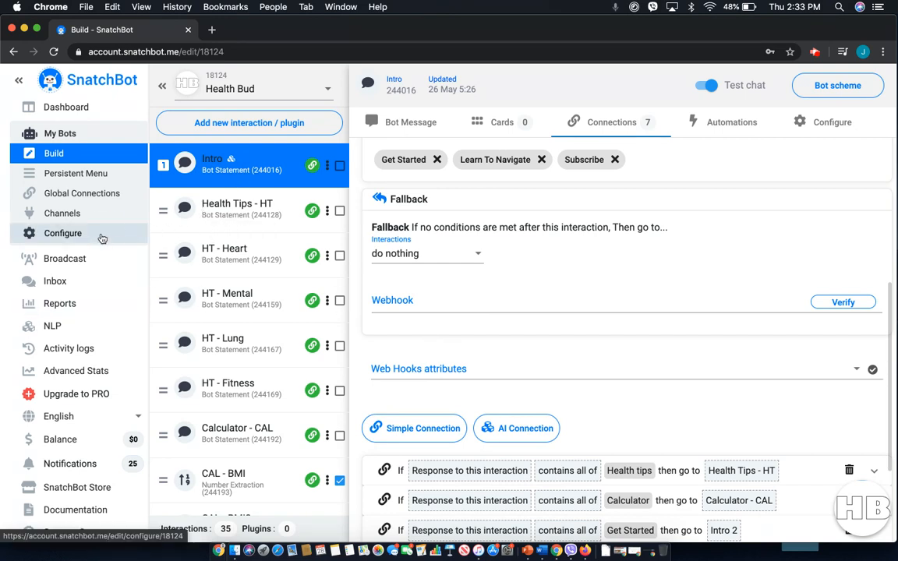
{"action": "left_click", "coordinate": [63, 233]}
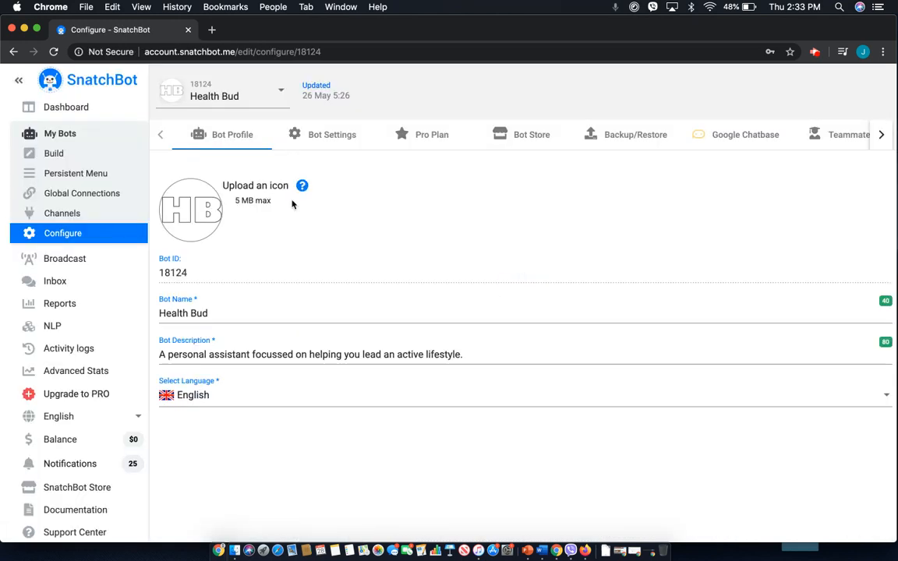
{"action": "mouse_move", "coordinate": [392, 107]}
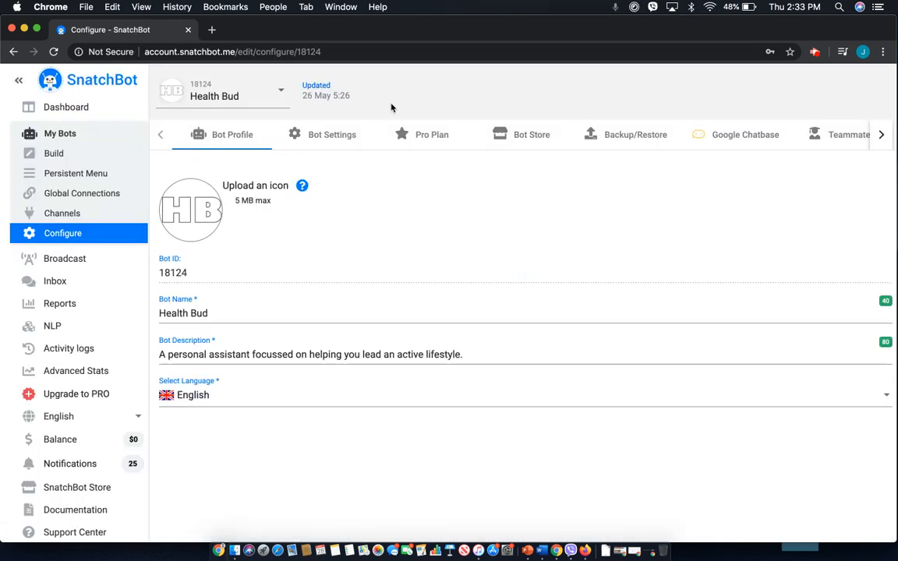
Step: Show Bot Settings with the RESTART command, 180-second session expiry and bot-wide webhook
{"action": "left_click", "coordinate": [331, 134]}
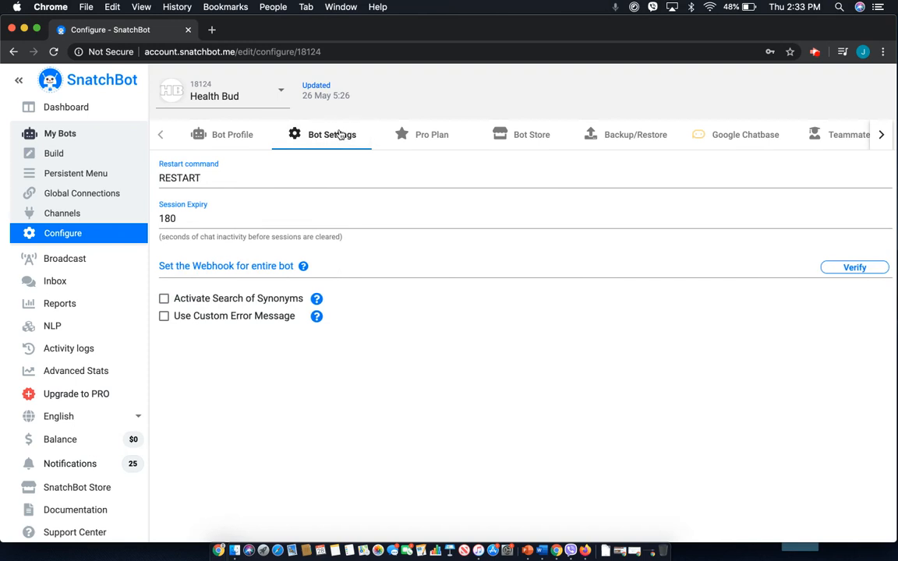
{"action": "mouse_move", "coordinate": [316, 260]}
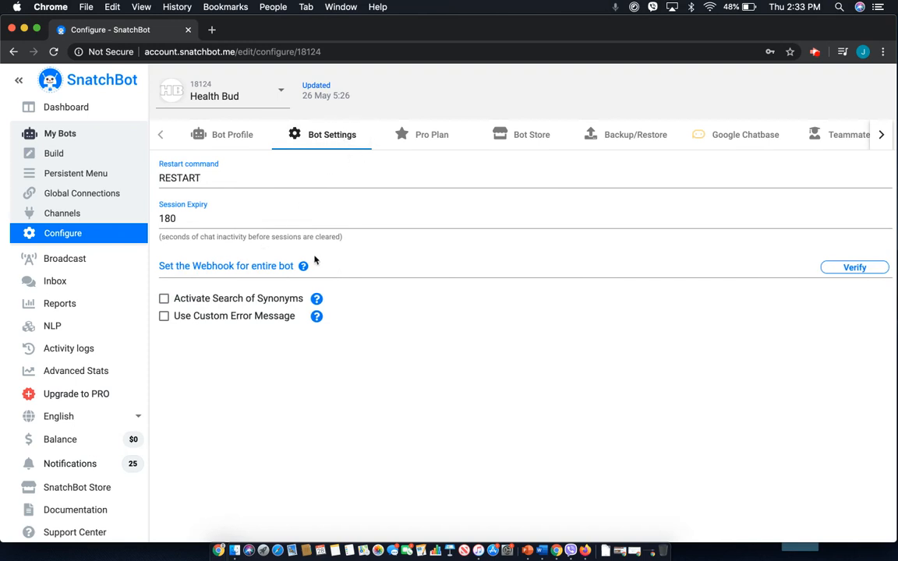
{"action": "mouse_move", "coordinate": [302, 266]}
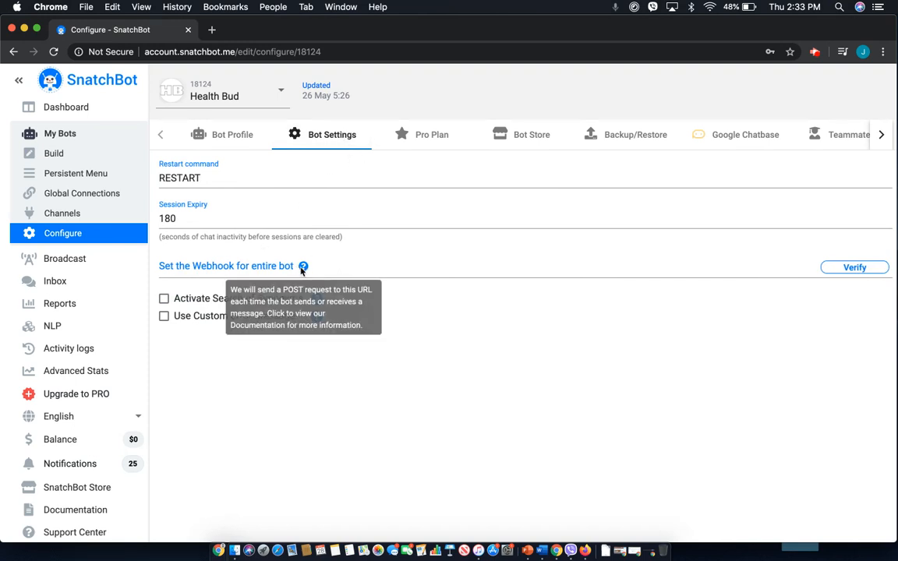
{"action": "mouse_move", "coordinate": [339, 273]}
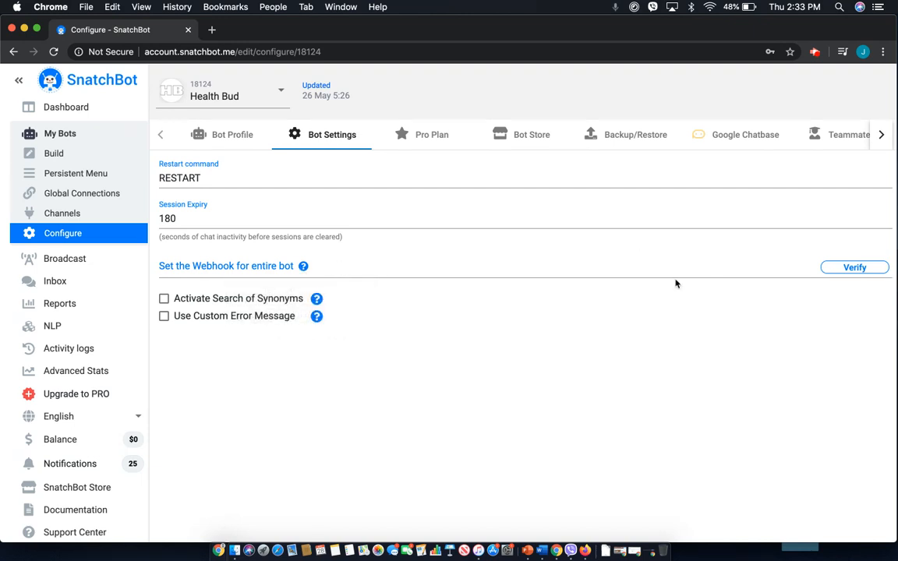
{"action": "mouse_move", "coordinate": [238, 262]}
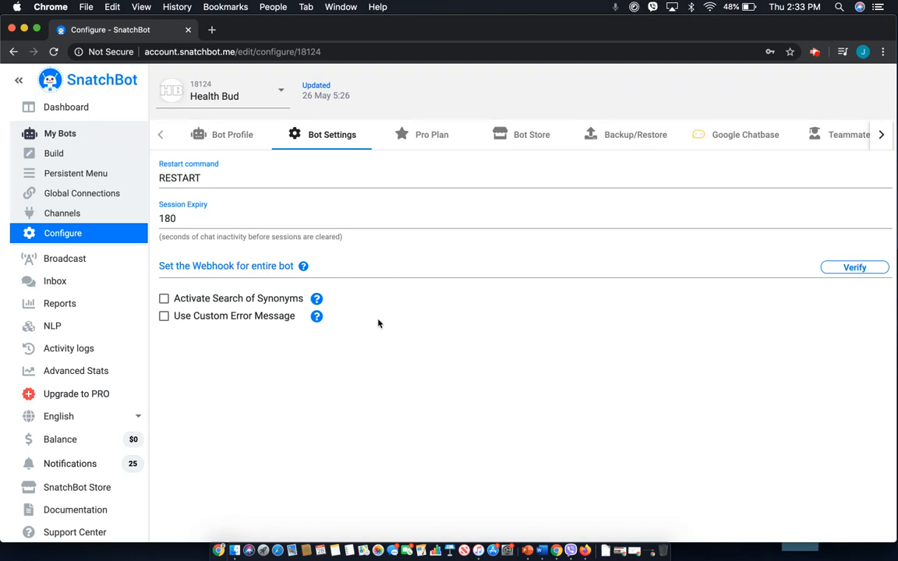
{"action": "mouse_move", "coordinate": [459, 315]}
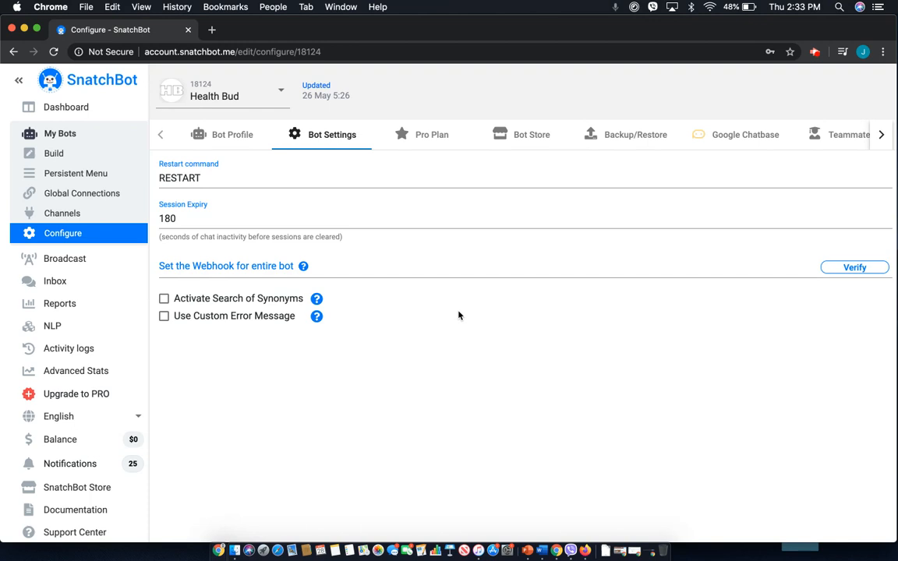
{"action": "mouse_move", "coordinate": [475, 420]}
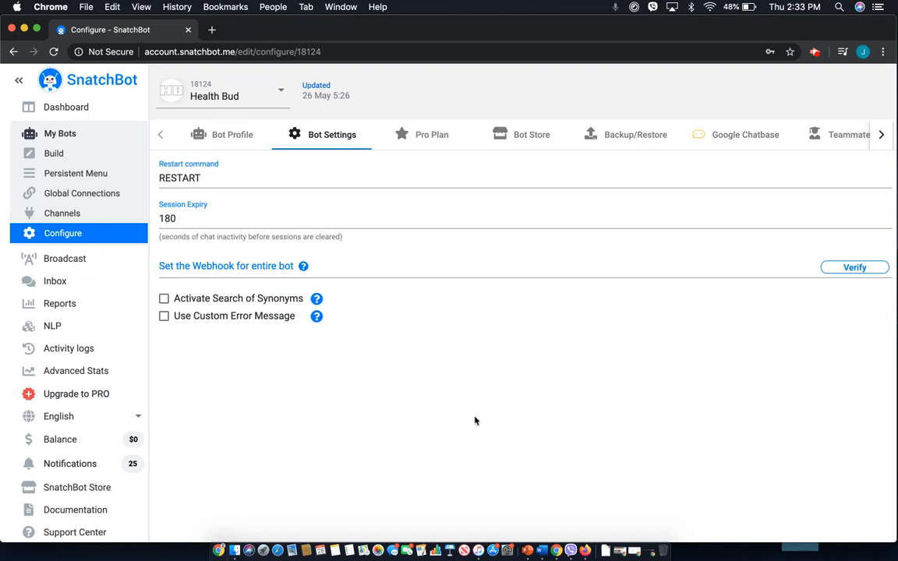
{"action": "mouse_move", "coordinate": [476, 425]}
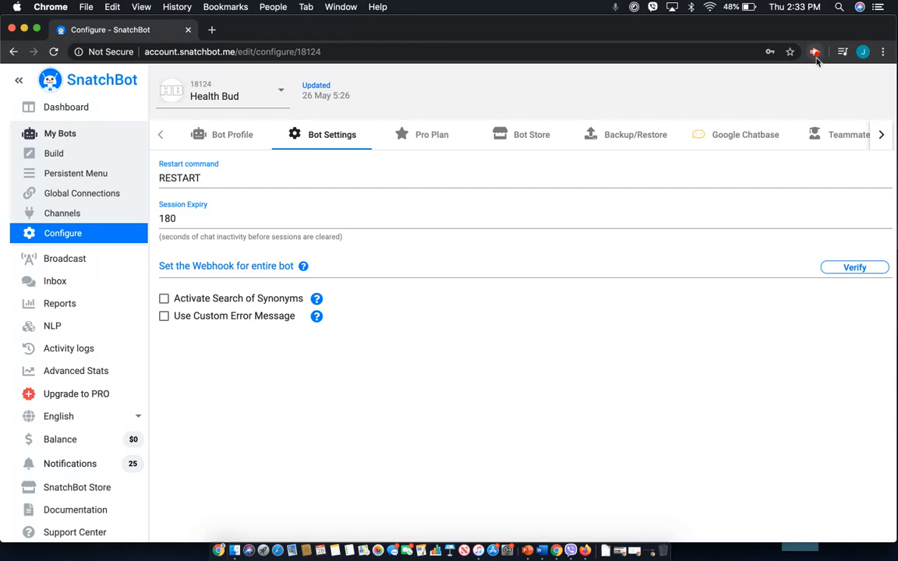
{"action": "mouse_move", "coordinate": [799, 105]}
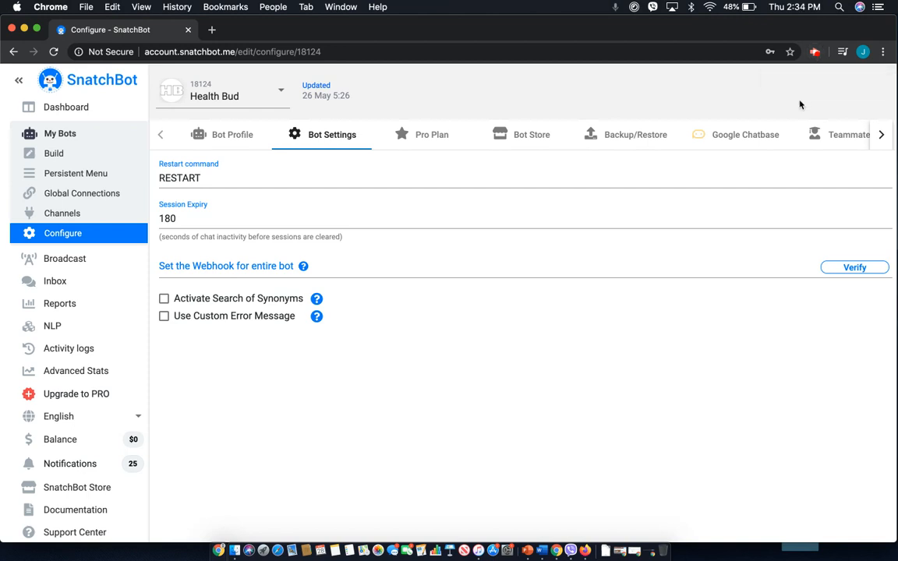